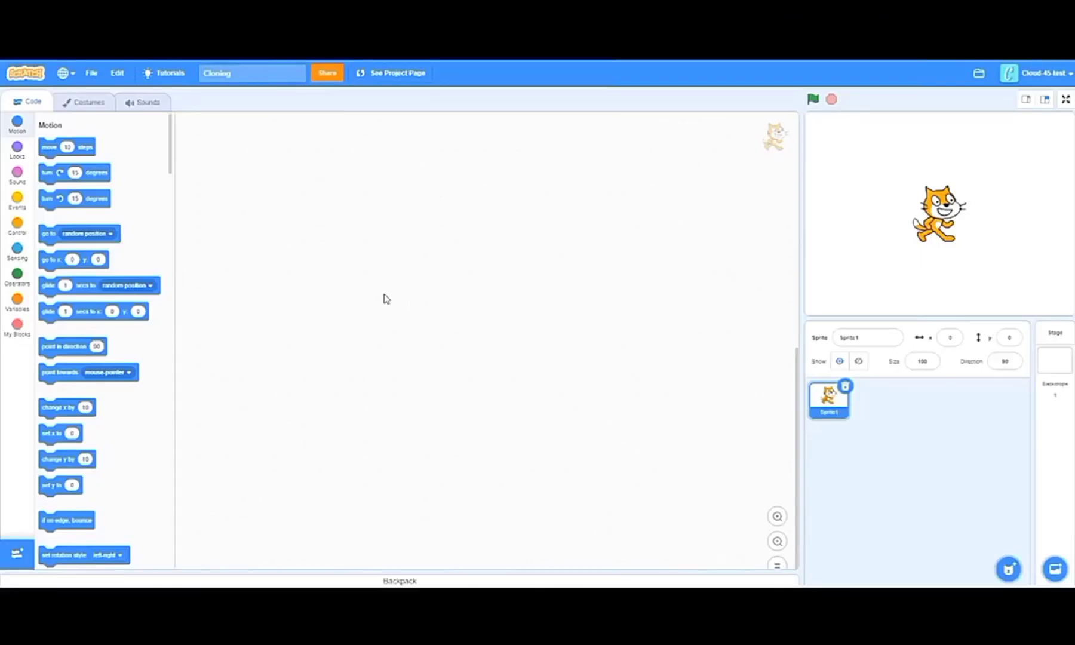
Show the My Blocks category in the block palette.
click(16, 328)
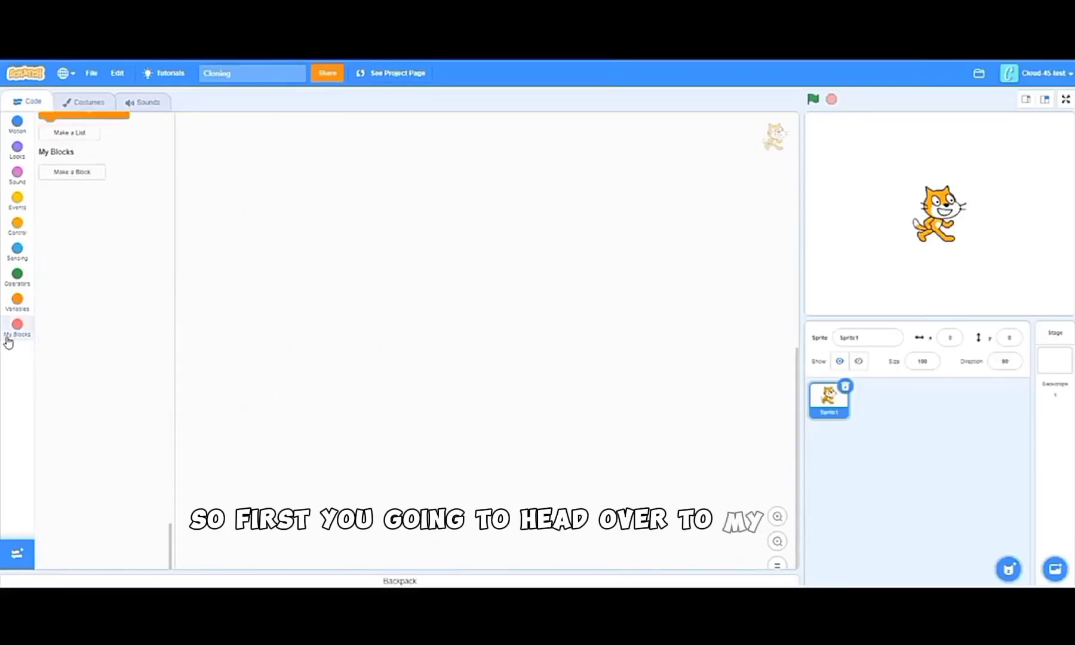
Make a custom block 'Create (number of) Clones' with a number input, set to run without screen refresh.
click(72, 172)
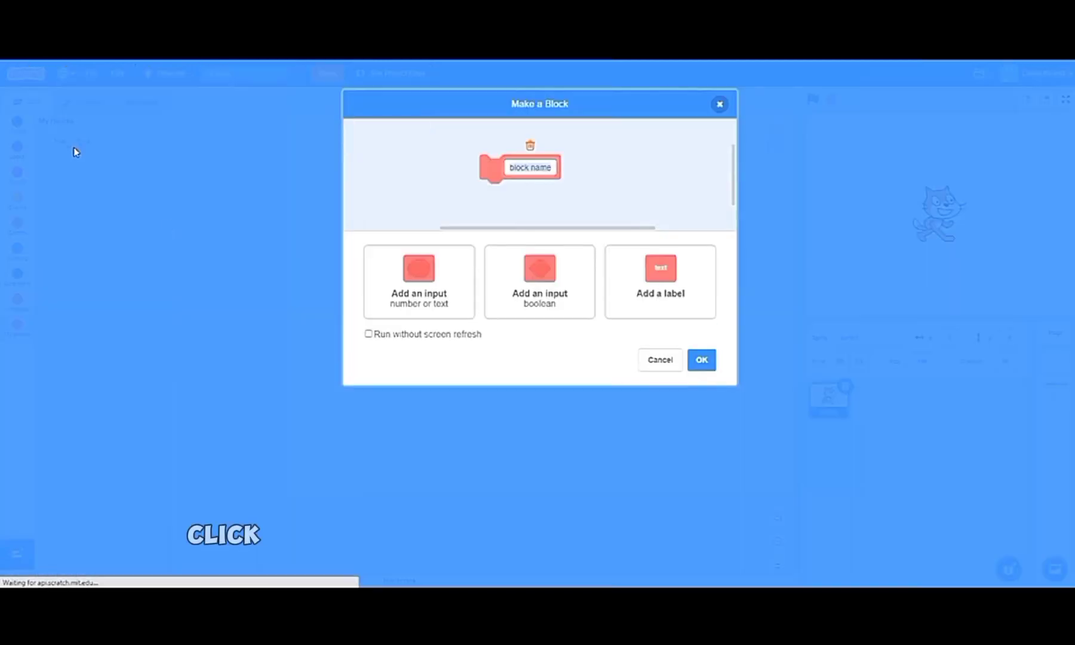
mouse_move(188, 271)
text(Create)
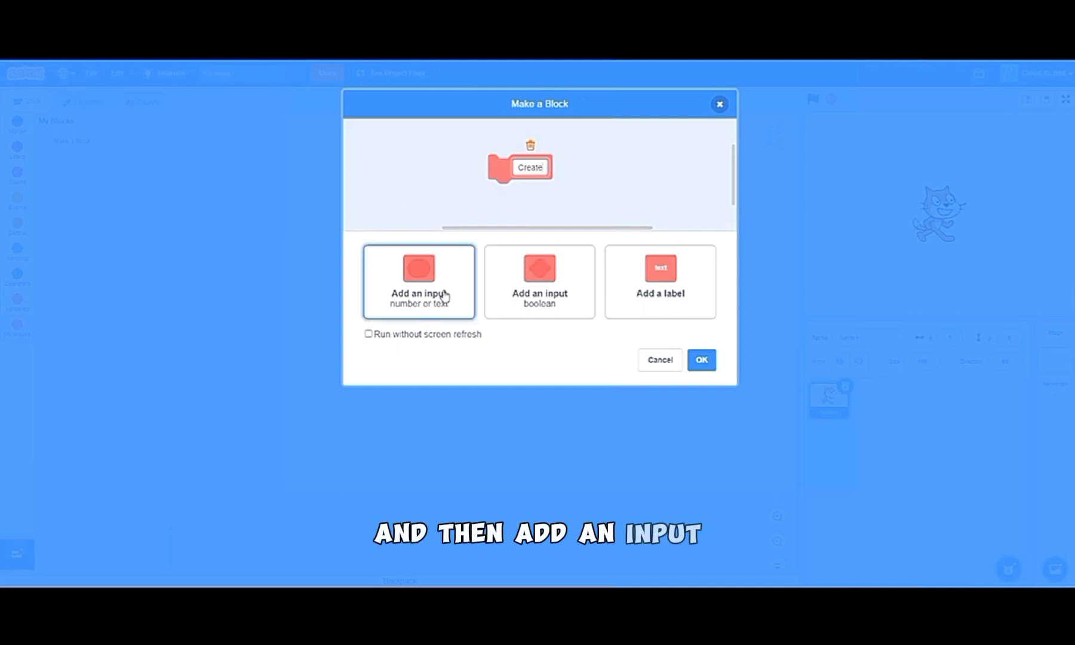
click(418, 280)
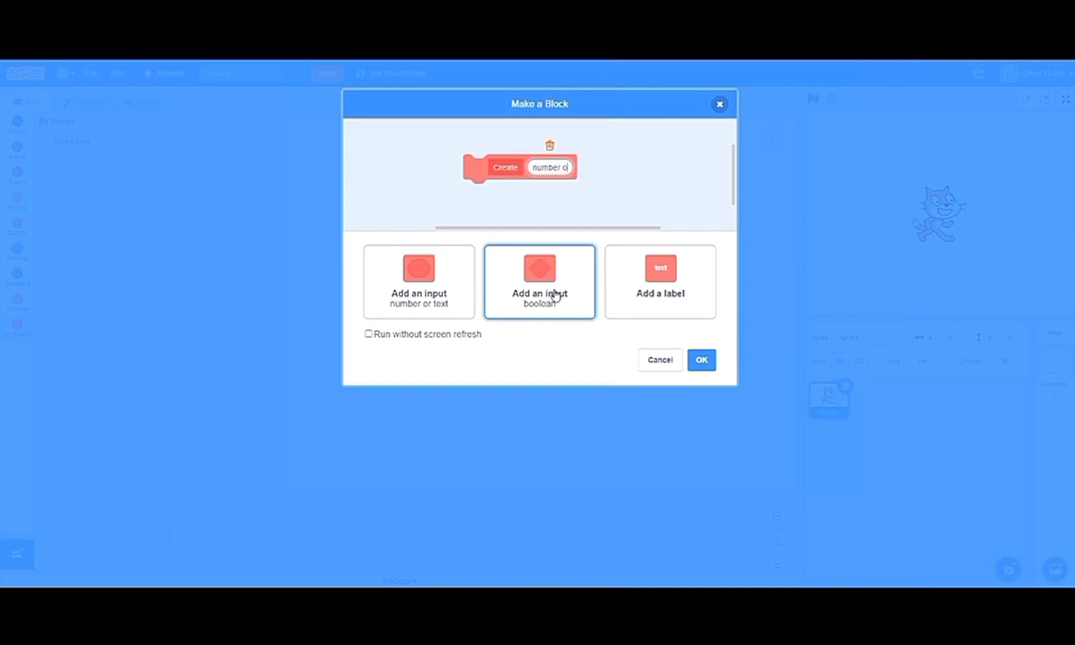
click(660, 282)
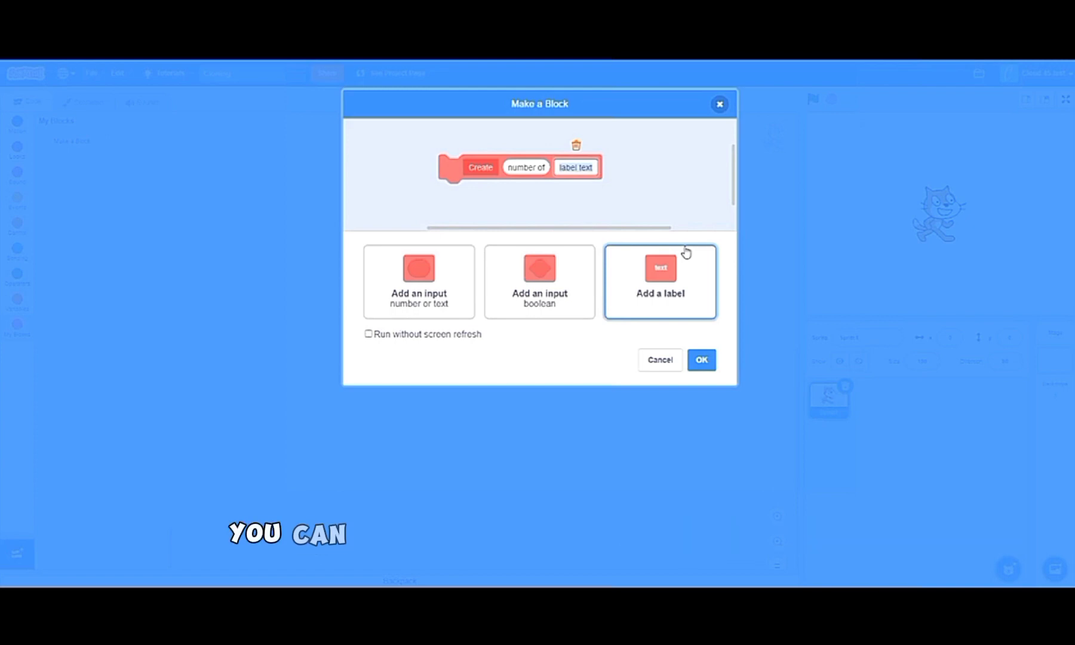
text(C)
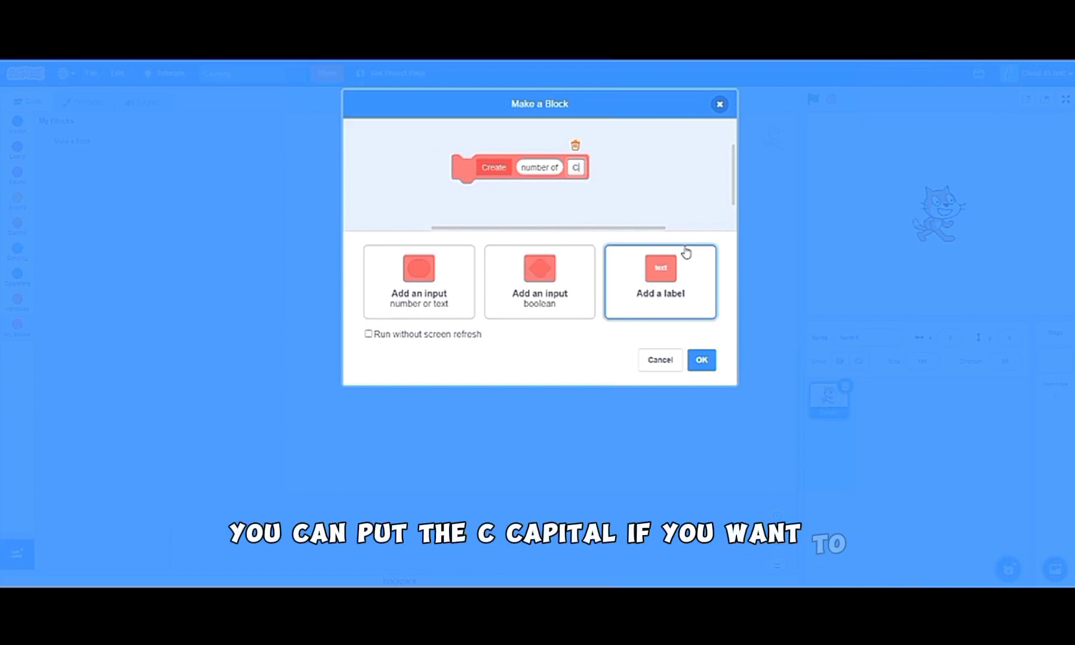
text(lones)
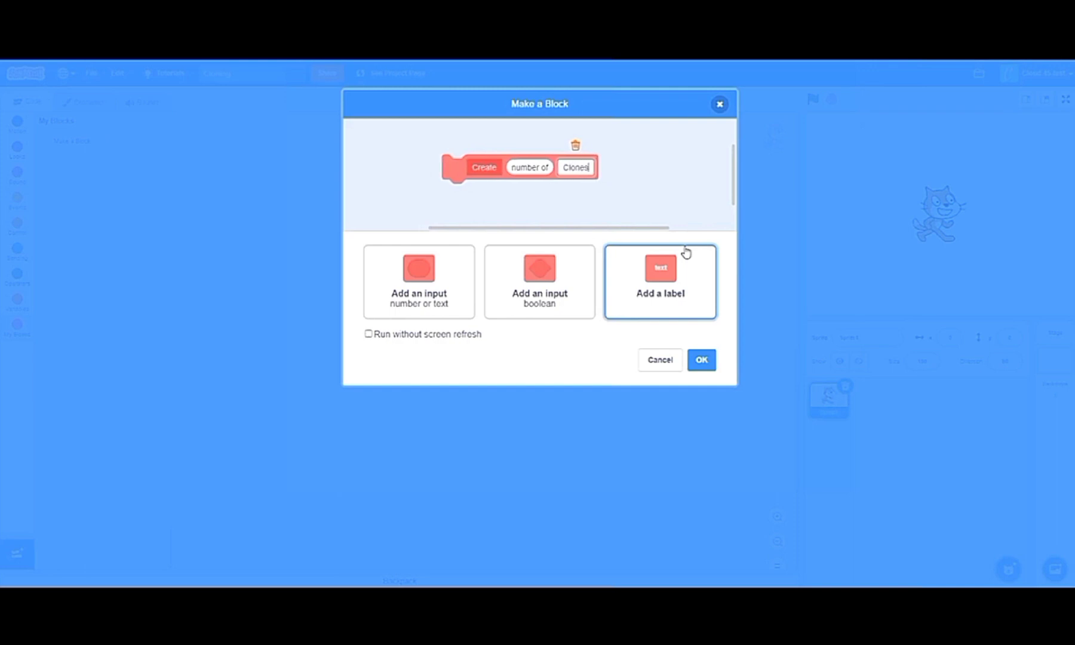
click(368, 333)
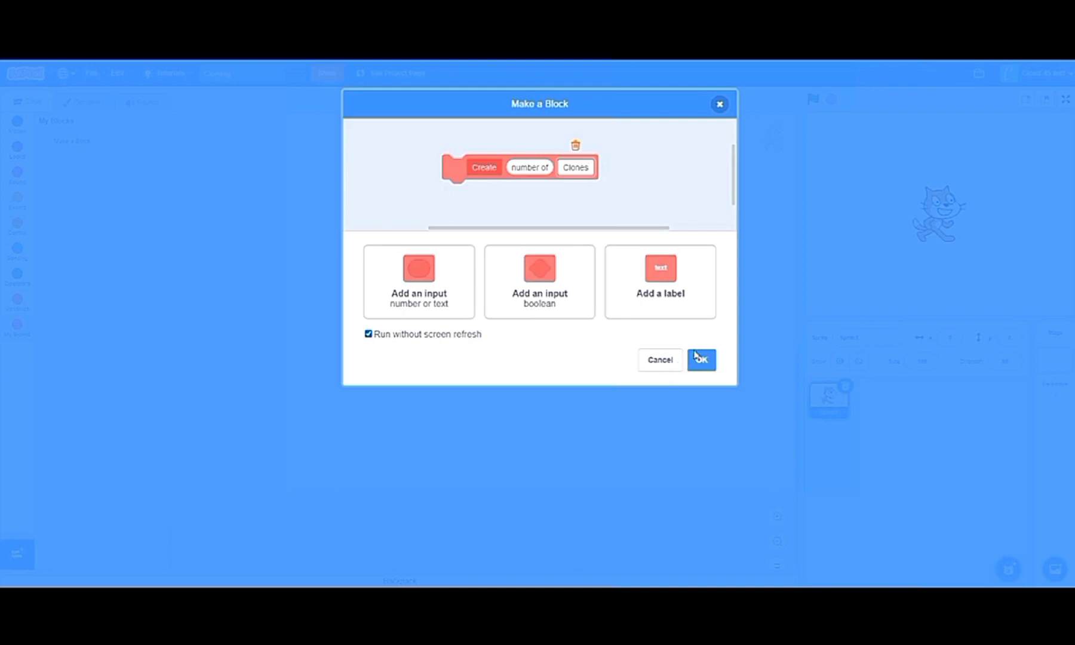
click(702, 360)
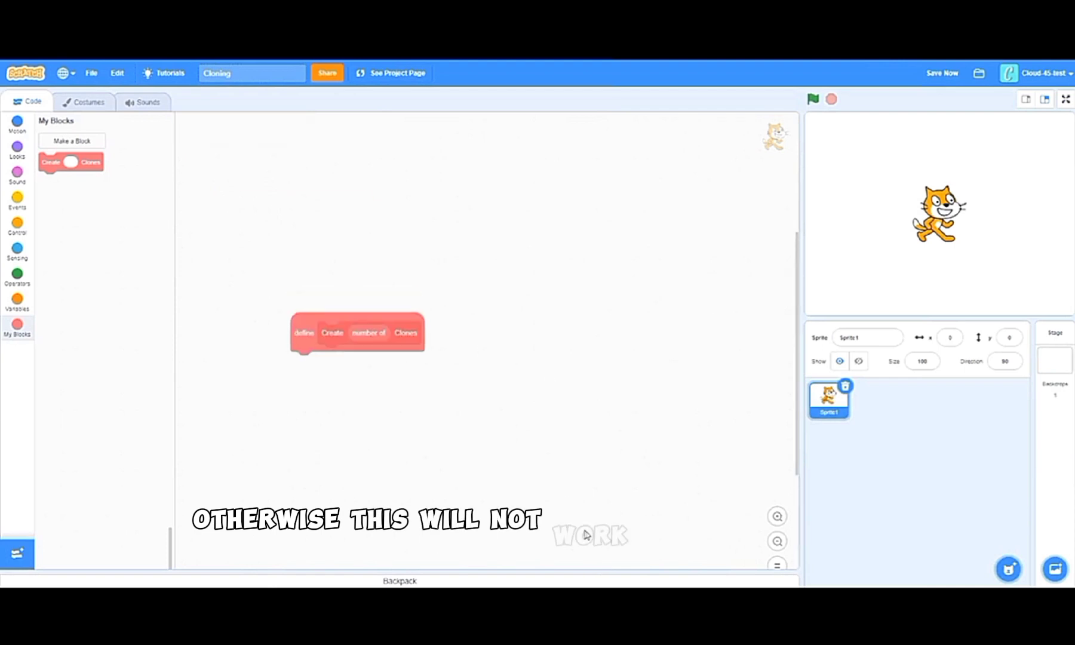
Place a Create Clones call beside its define hat and begin creating a new variable.
drag(356, 332, 335, 424)
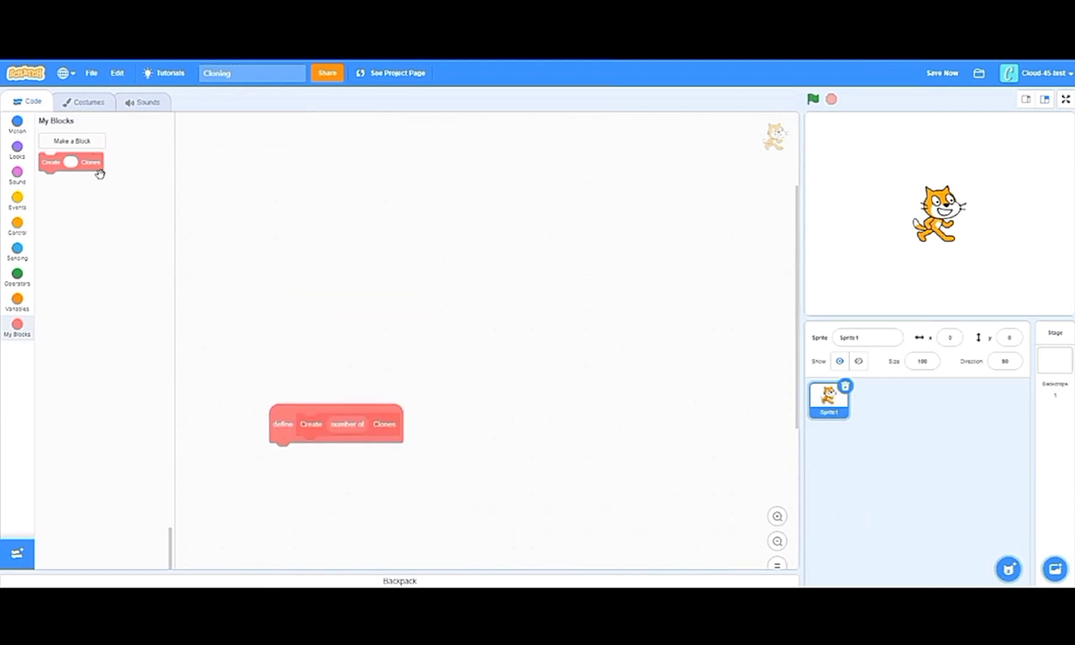
drag(72, 163, 322, 307)
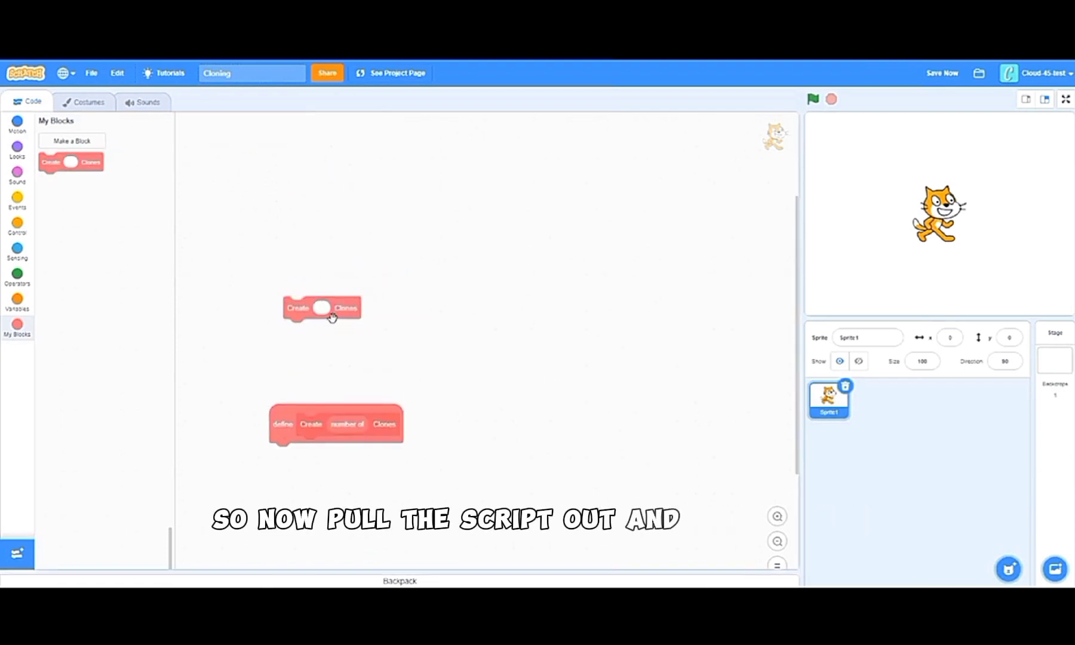
click(17, 197)
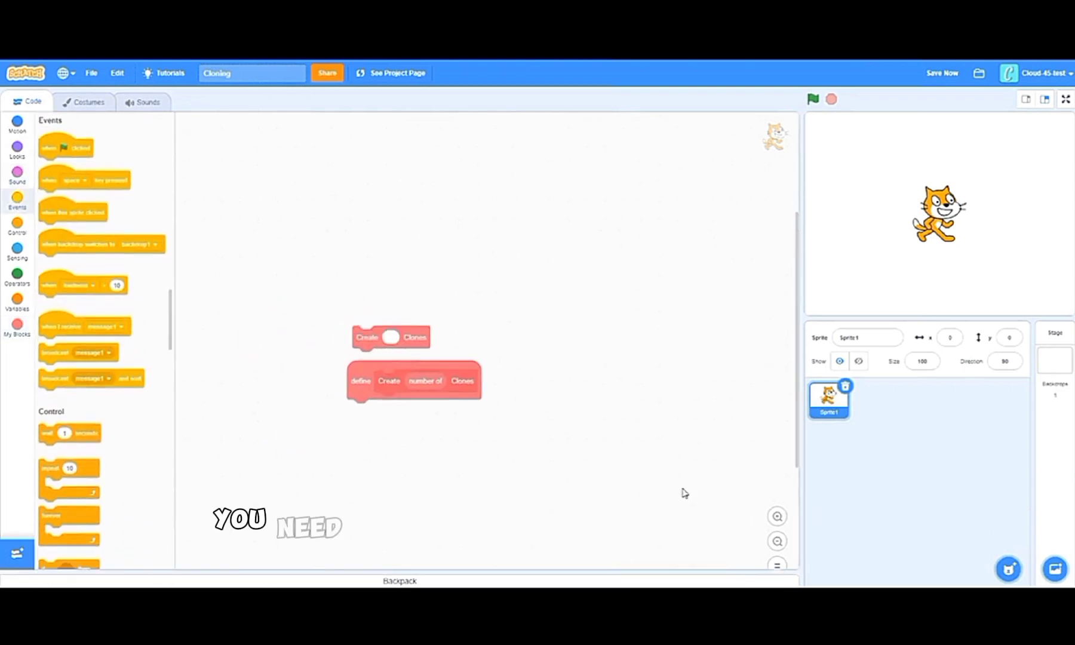
click(777, 516)
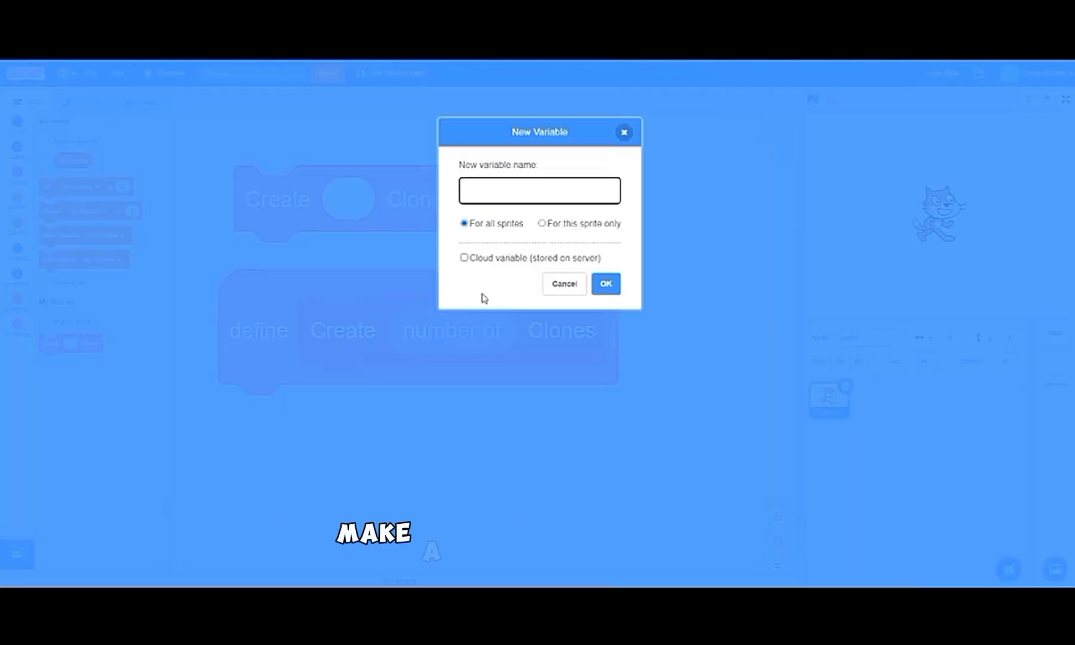
Create the variable 'Clone #' for this sprite only.
text(c)
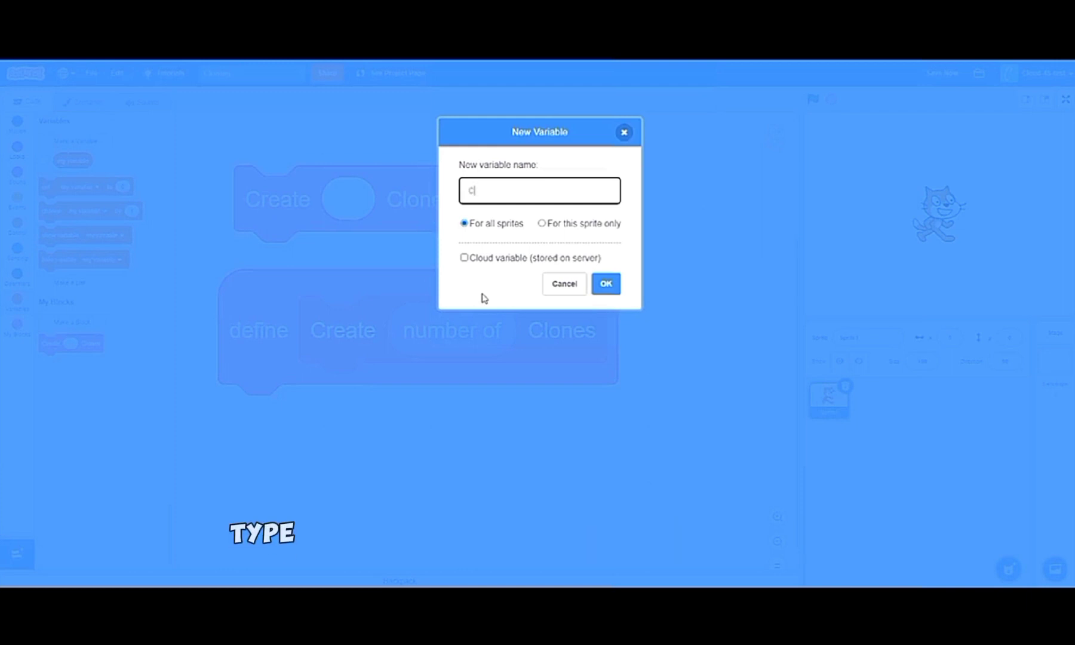
text(Clone #)
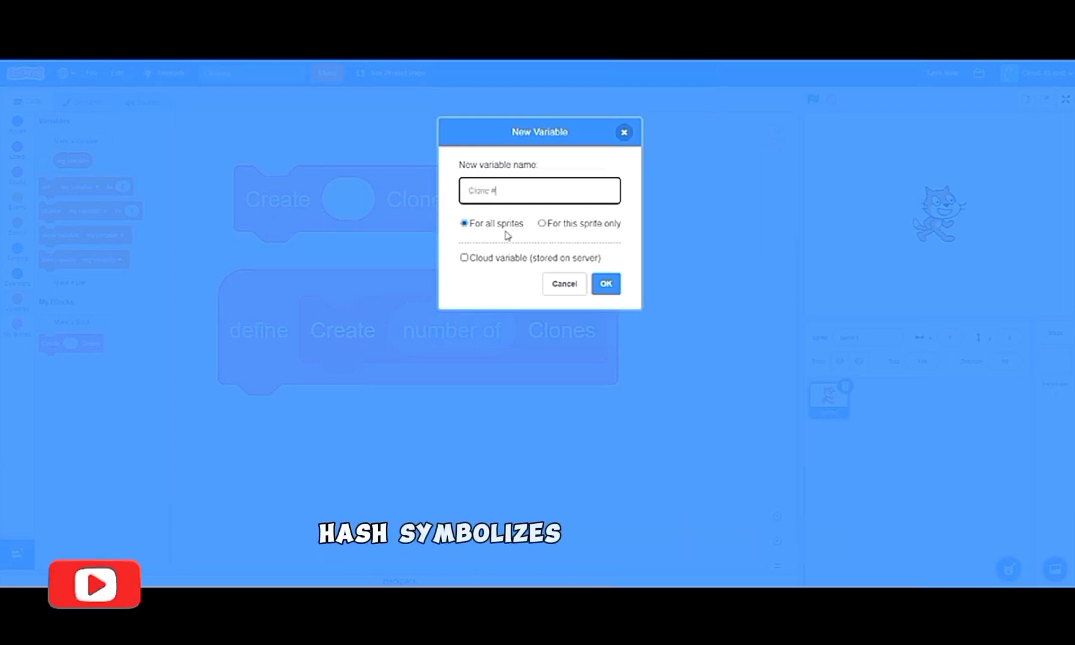
click(542, 223)
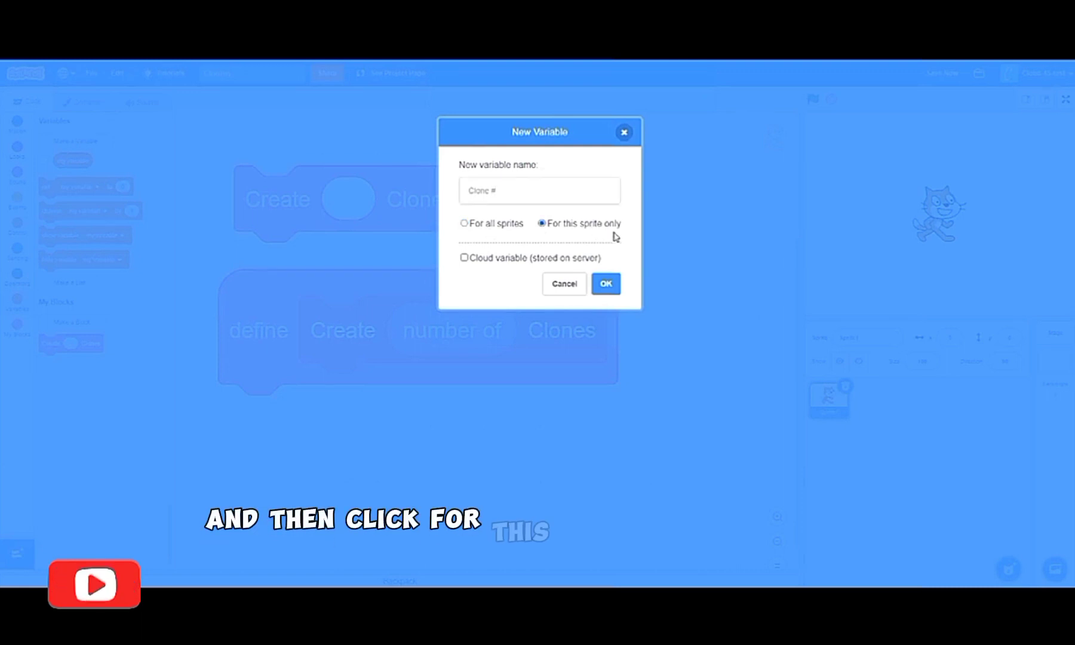
click(605, 283)
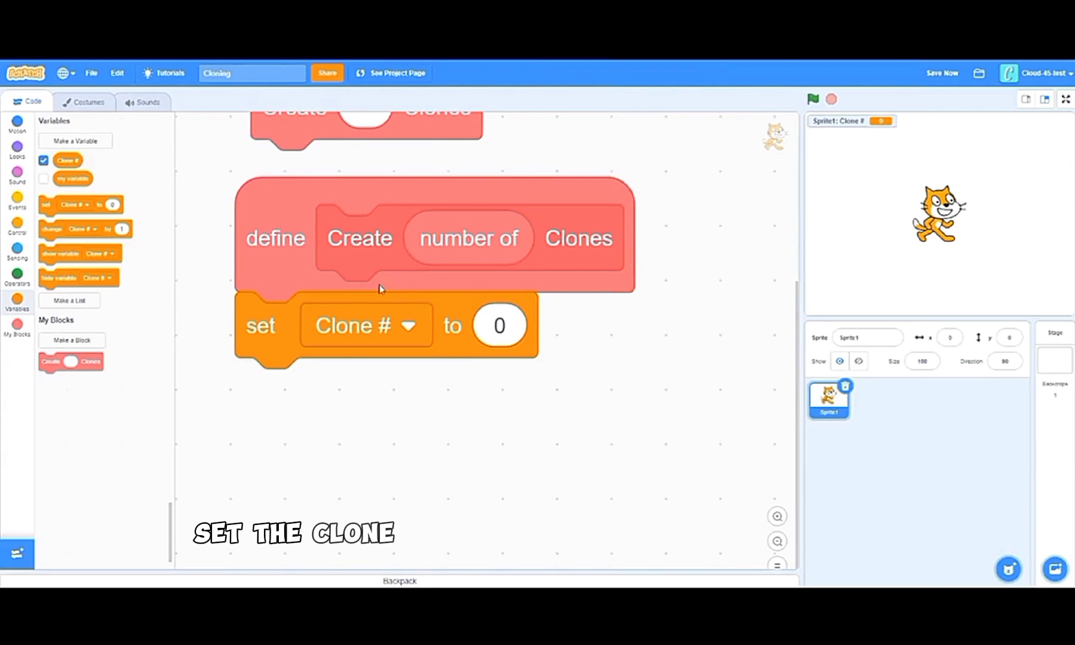
Attach a repeat loop under the set Clone # block in the definition.
click(16, 225)
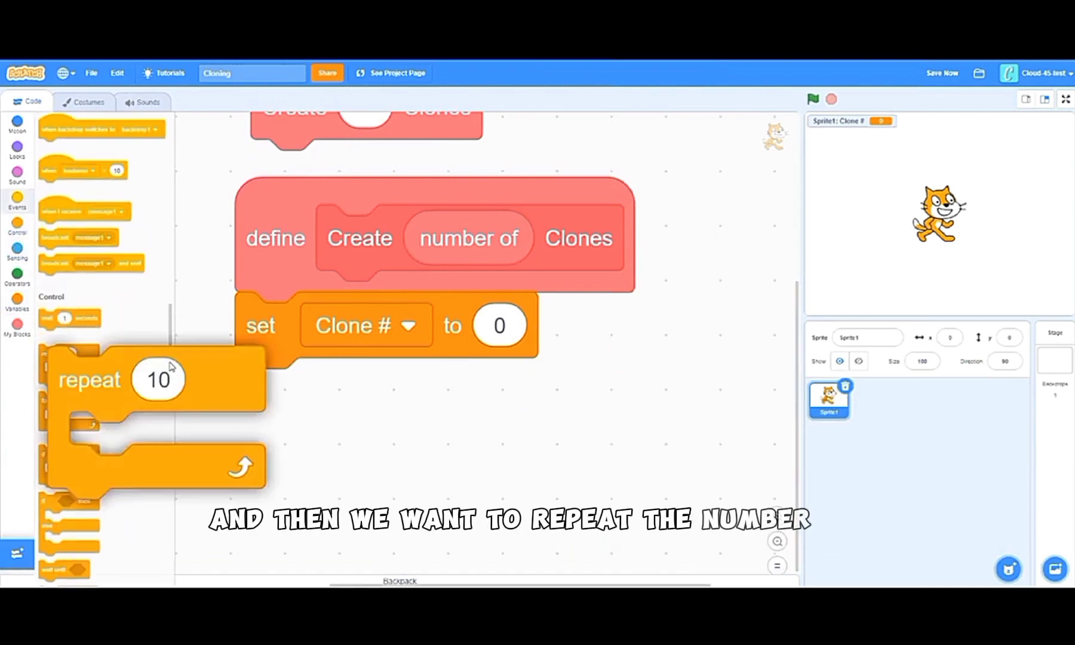
drag(468, 238, 383, 391)
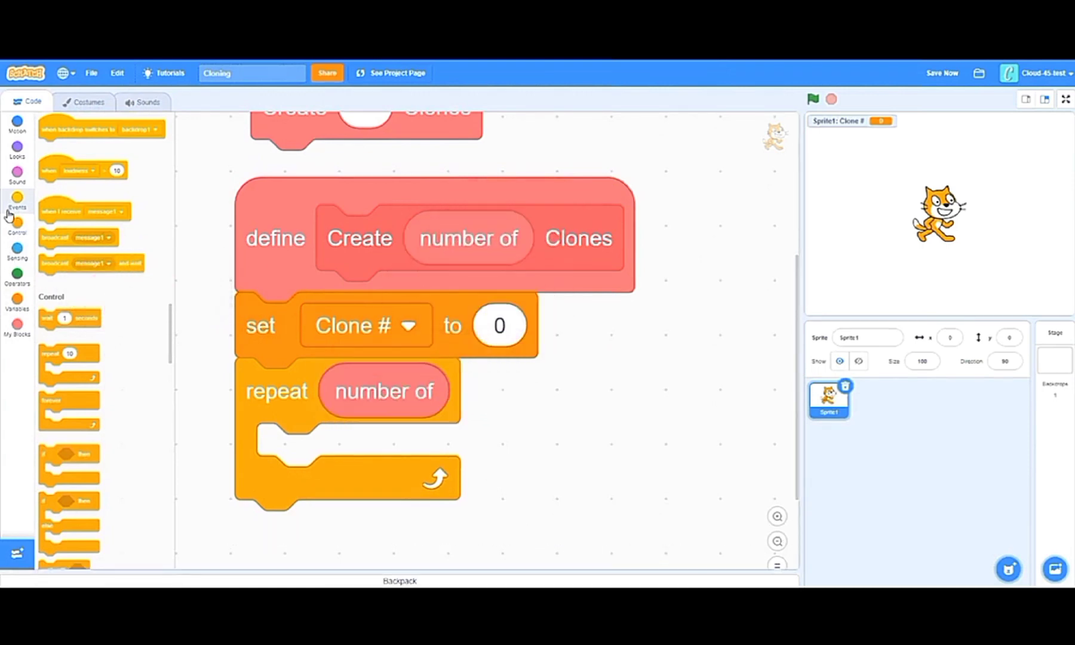
click(16, 327)
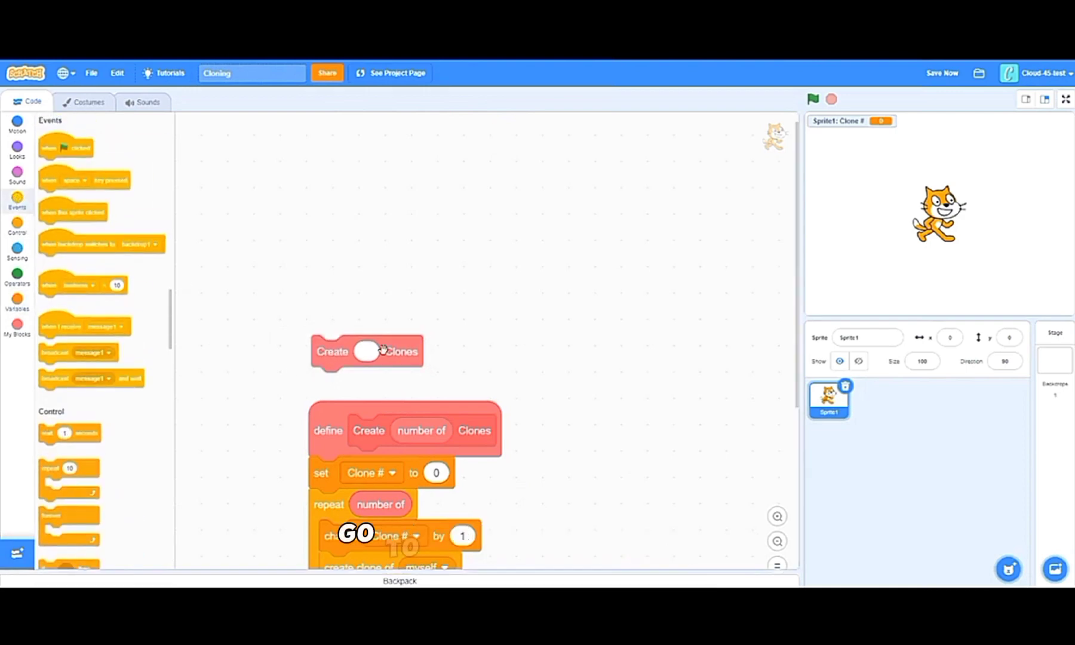
Have the green-flag script call Create 3 Clones.
text(3)
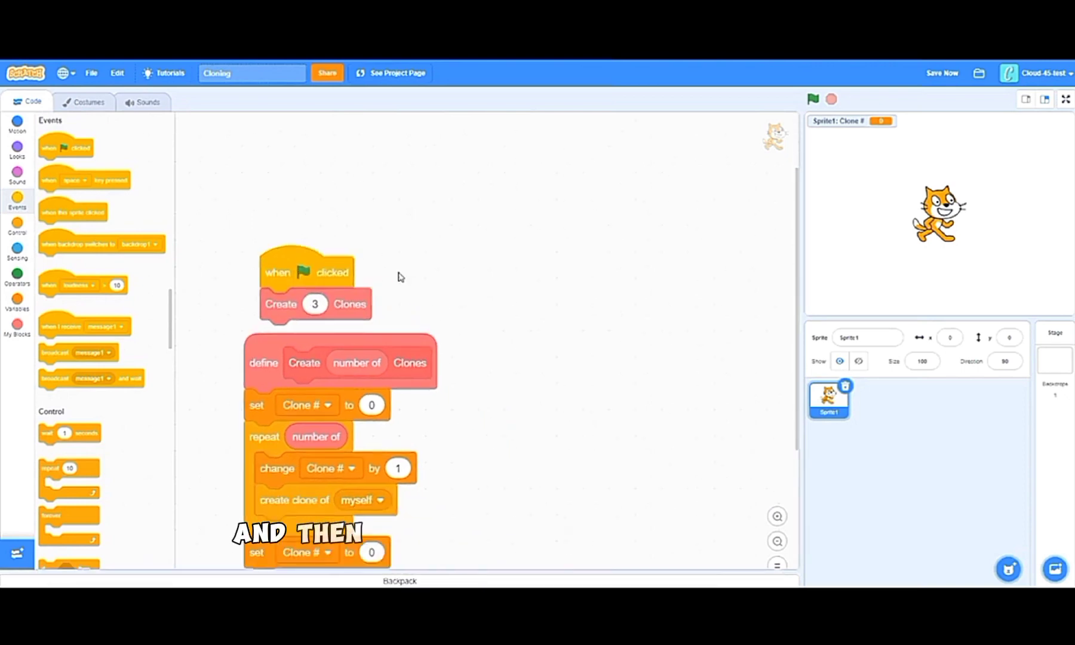
click(17, 123)
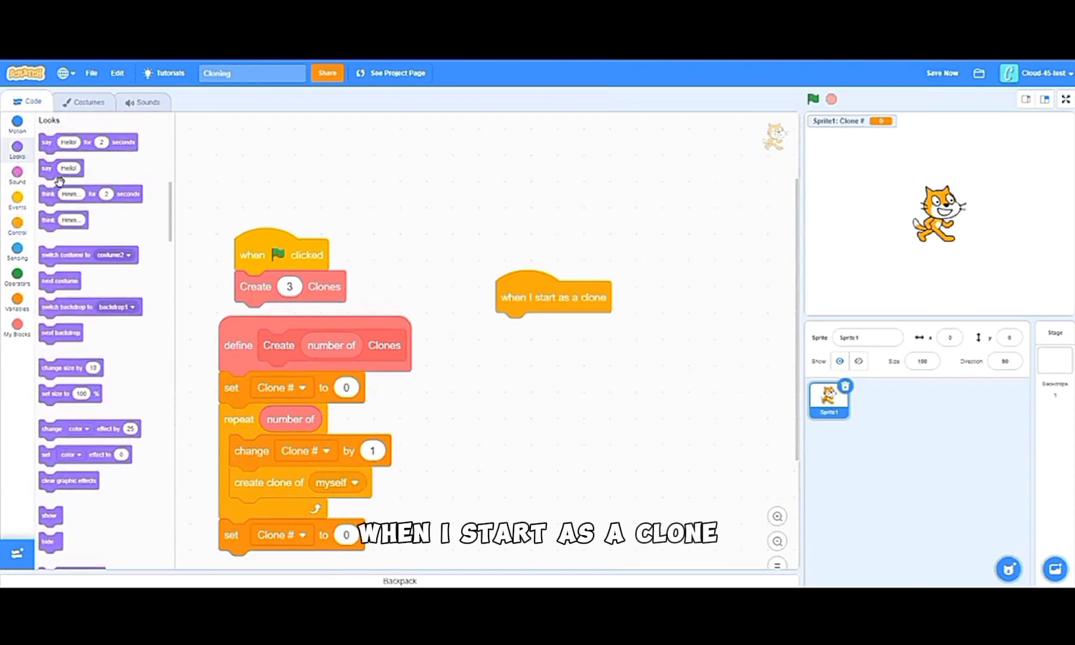
Duplicate the say Hello! block for a second script and gather blocks for forever and go to random position.
right_click(535, 329)
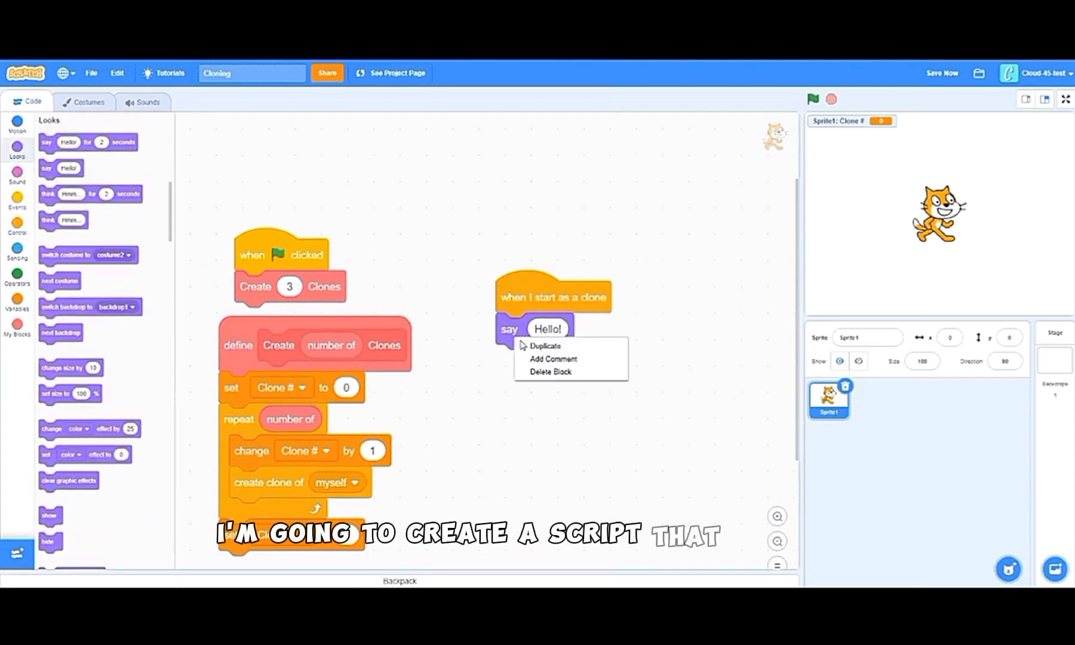
click(544, 346)
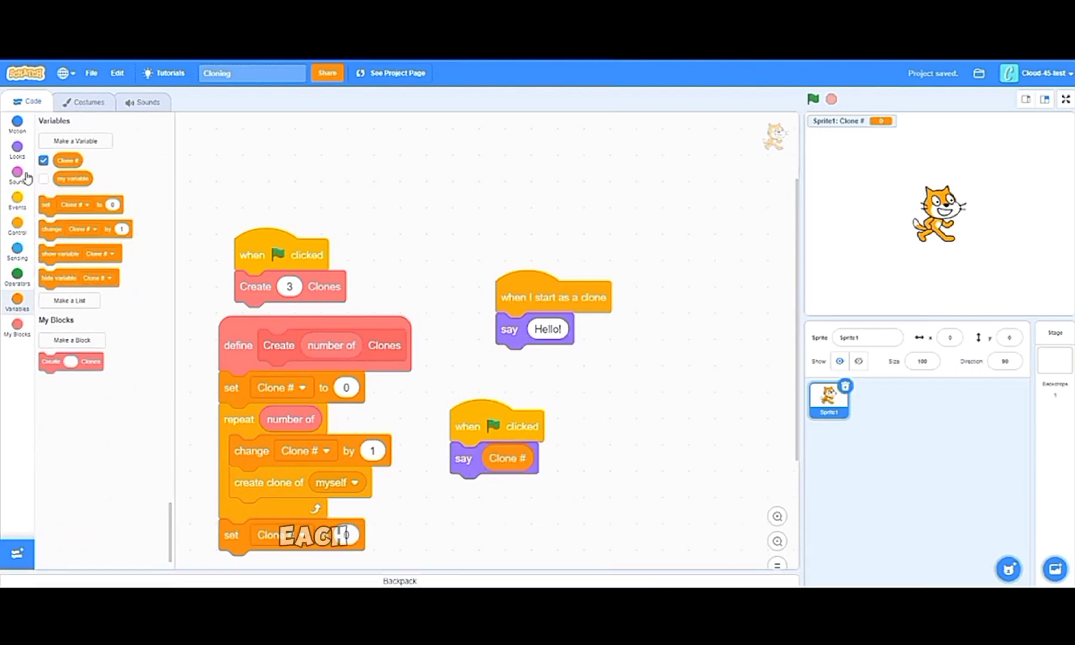
click(16, 223)
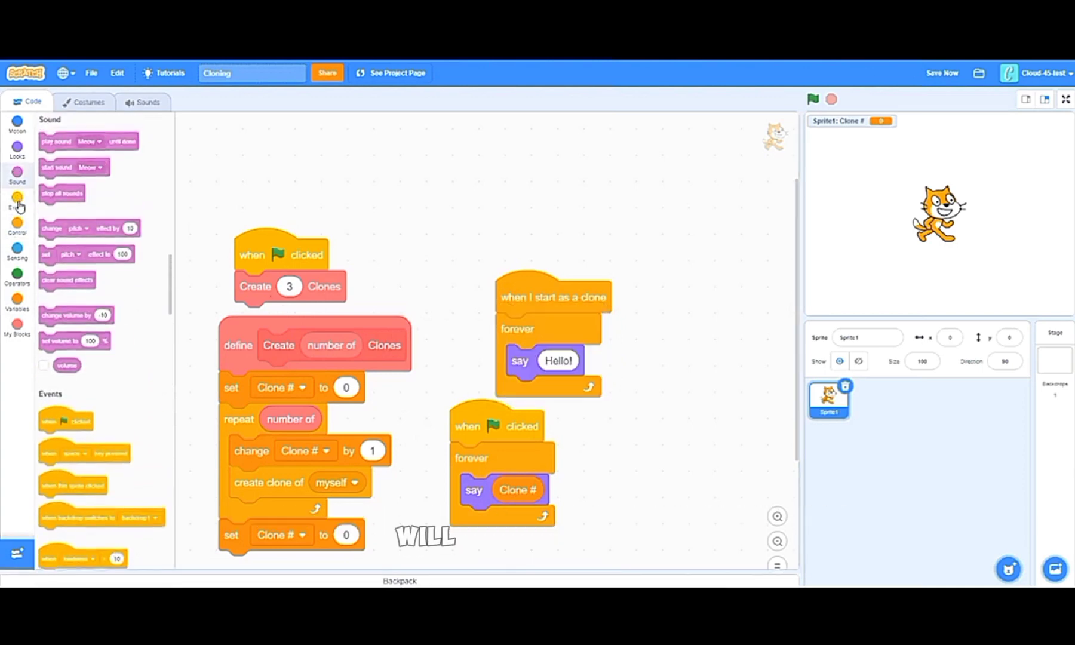
click(17, 123)
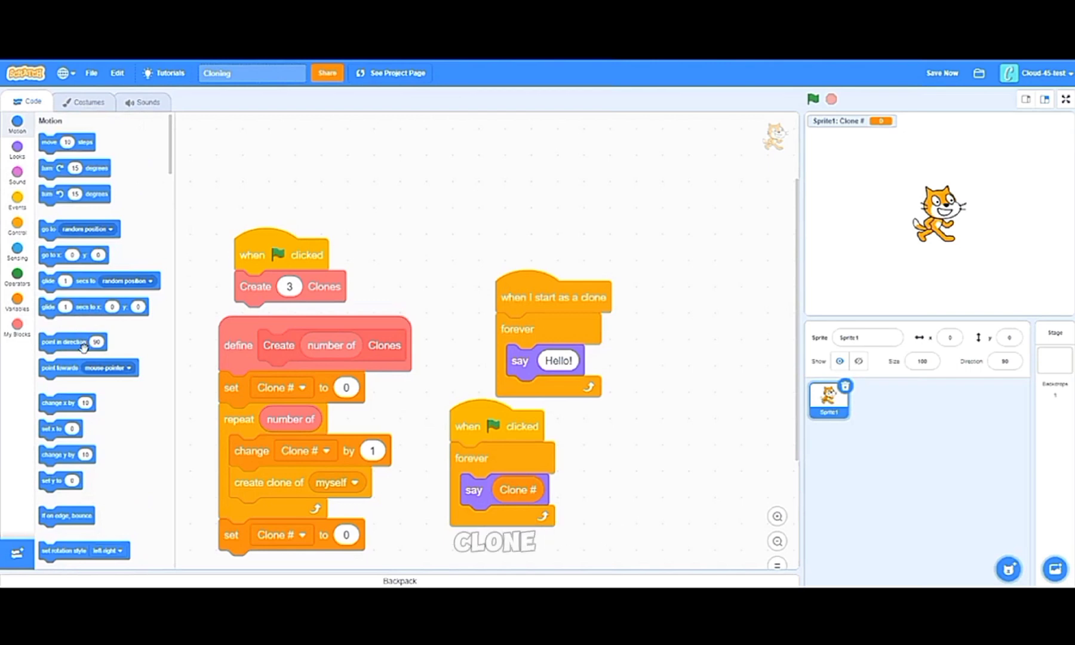
scroll(down, 3)
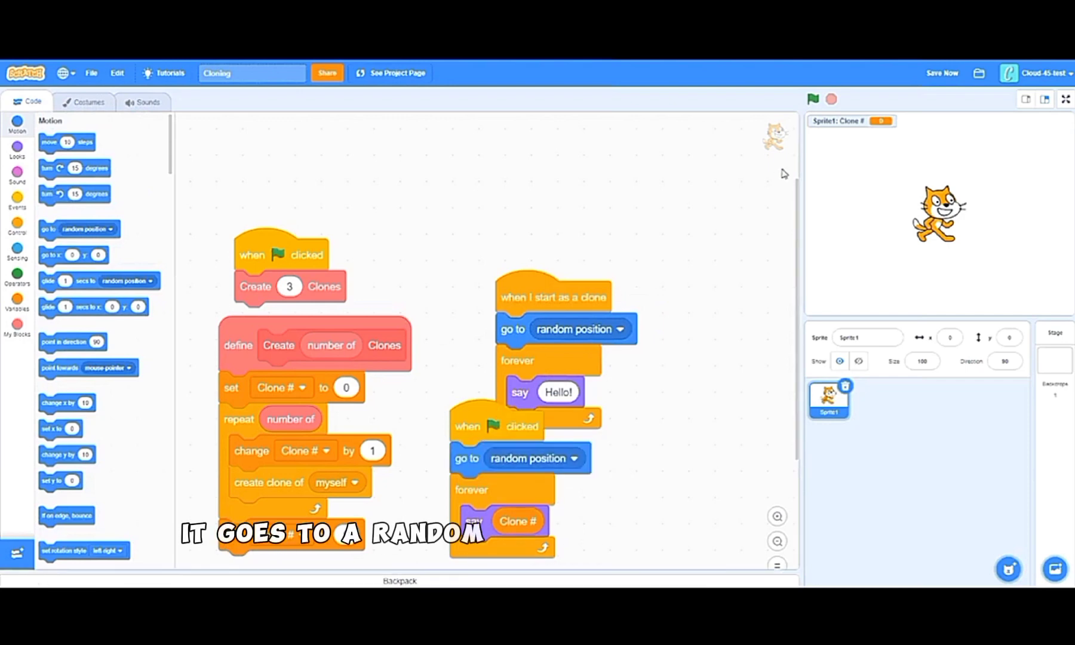
Run the project, put the Clone # reporter in the clone's say block, and rerun to see cats numbered 0–3.
click(813, 99)
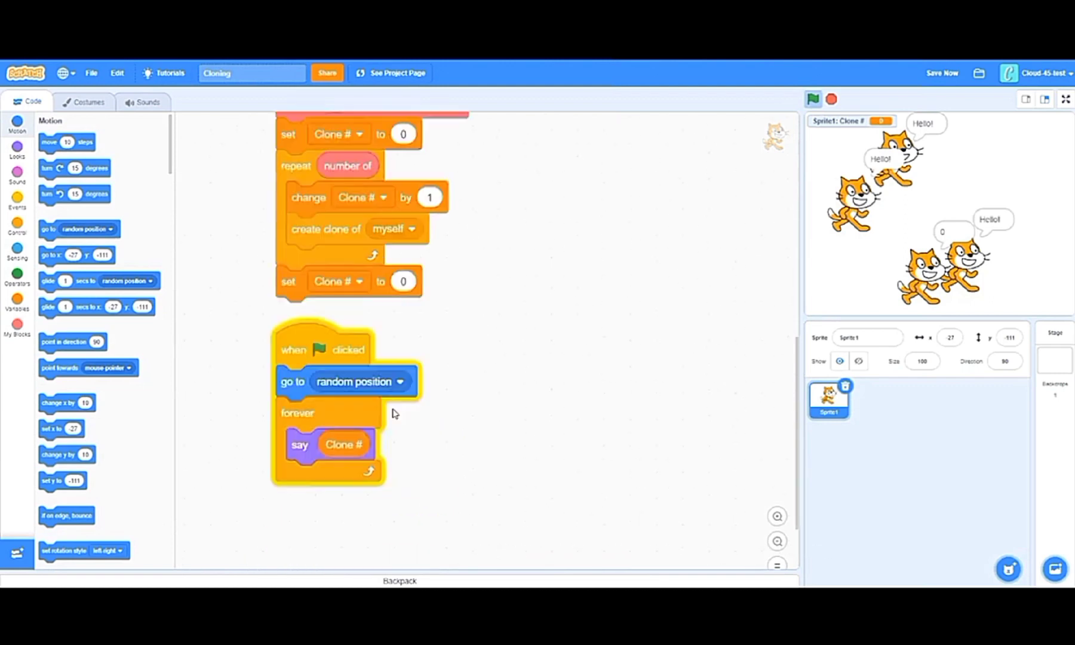
scroll(down, 3)
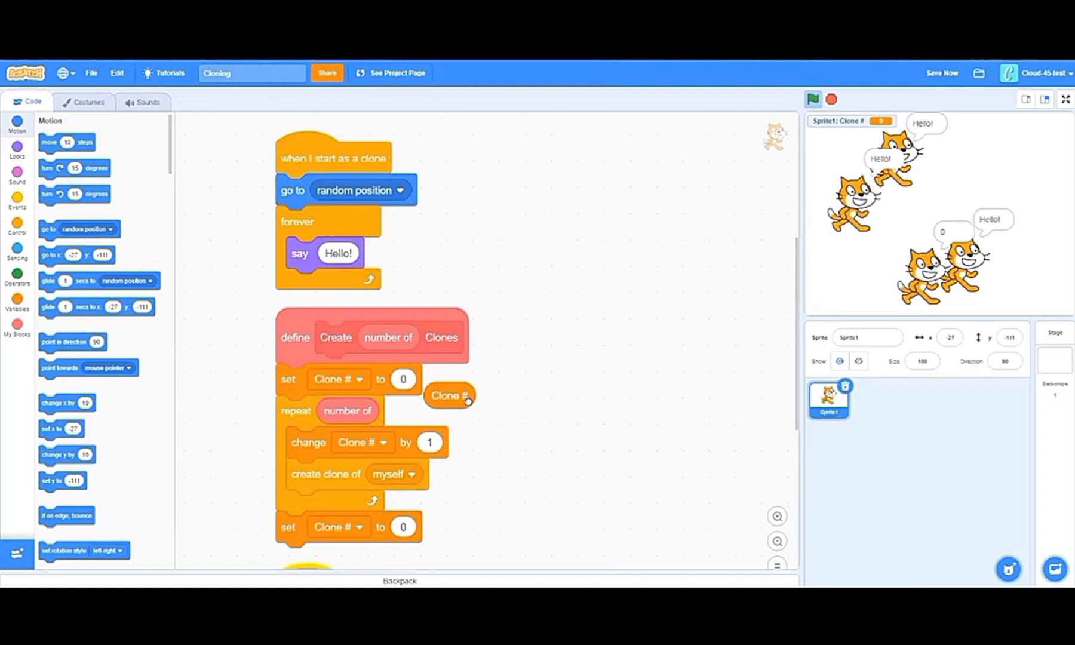
click(813, 99)
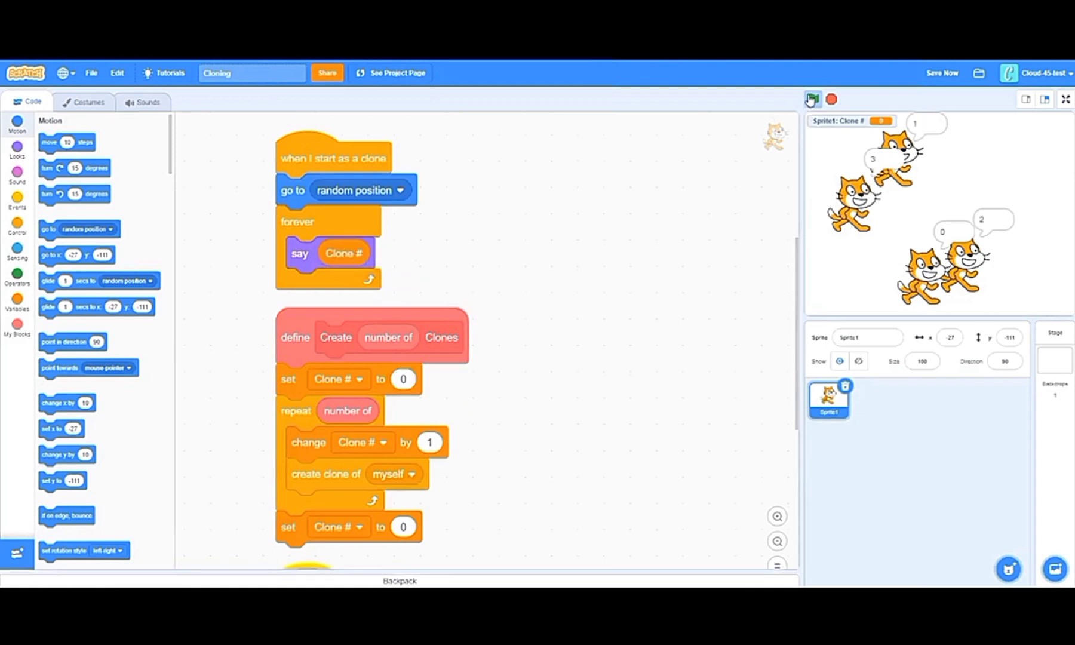